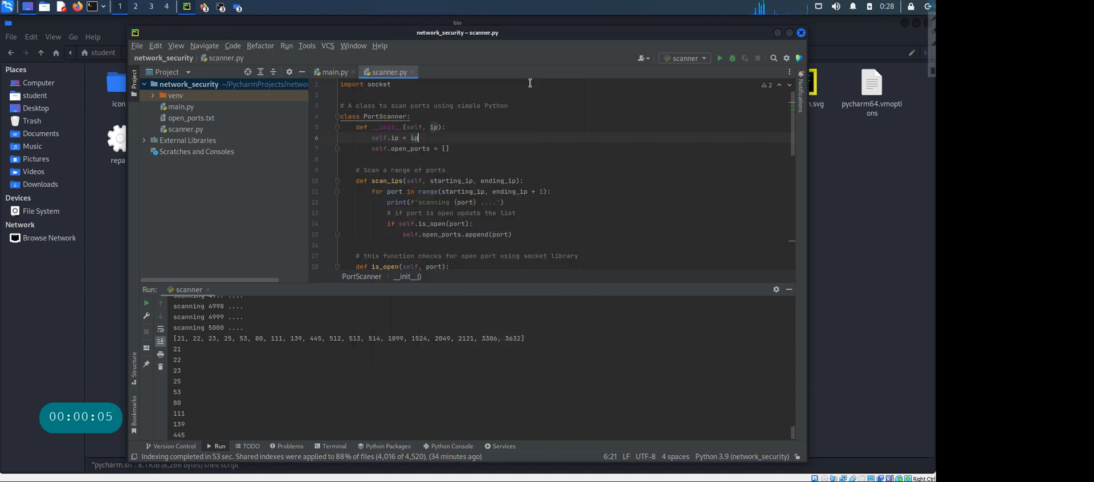
mouse_move(610, 251)
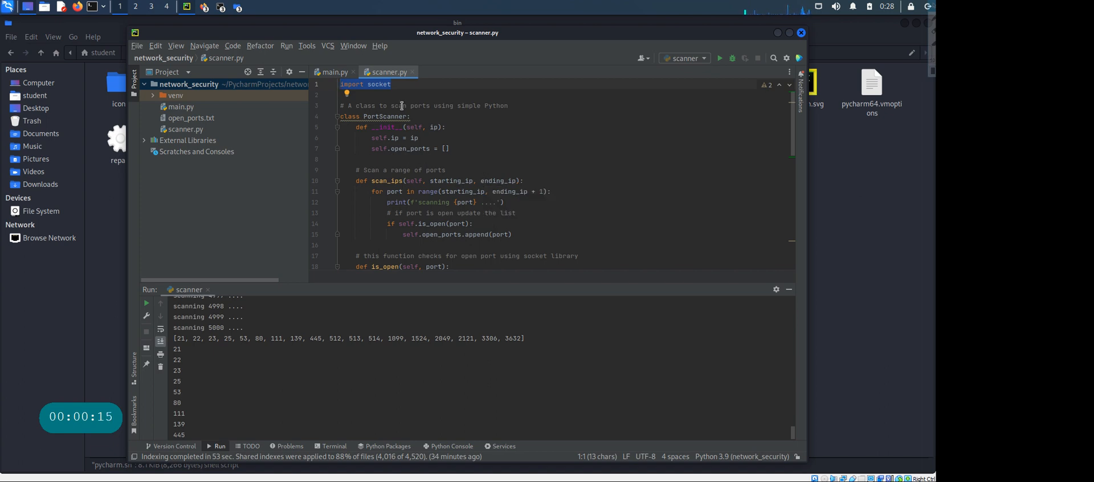
mouse_move(416, 148)
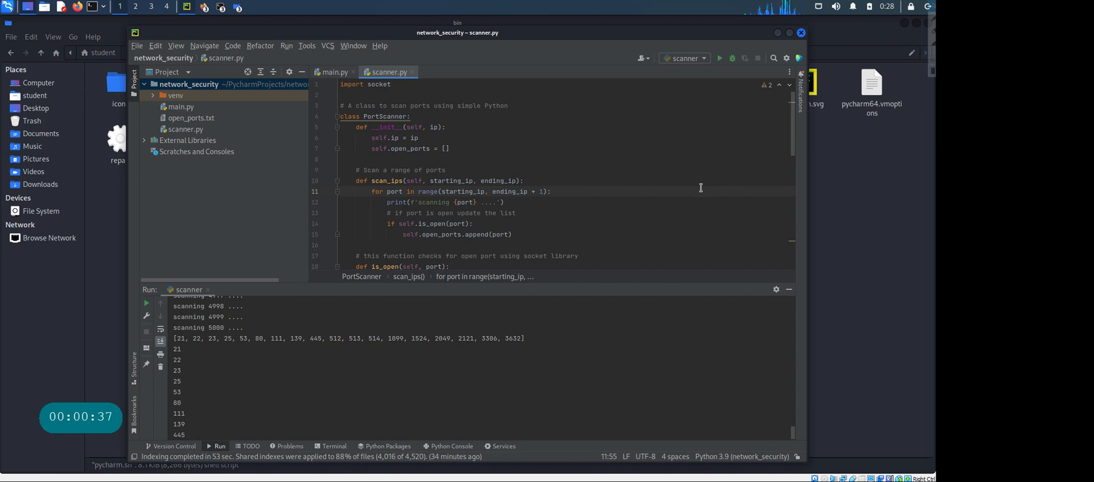
mouse_move(649, 183)
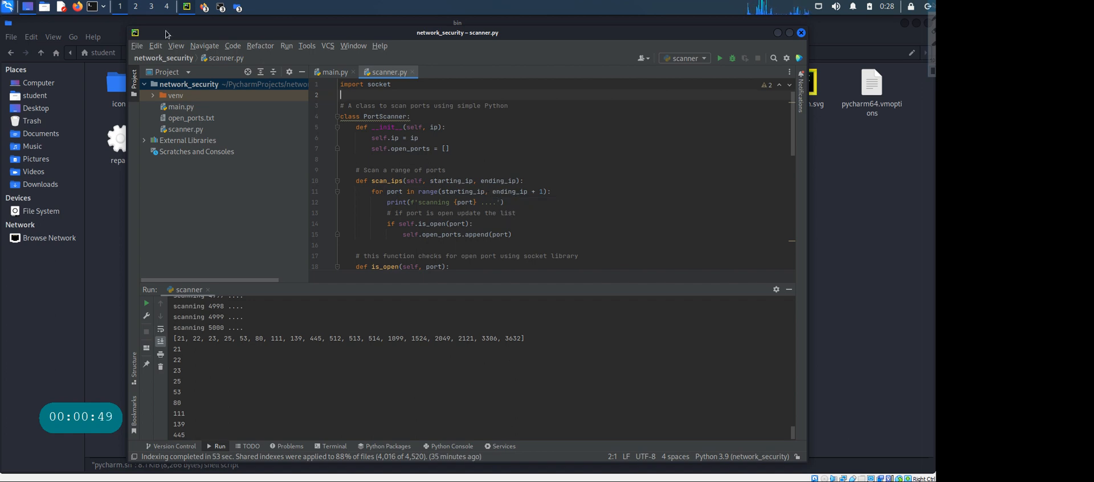
mouse_move(719, 389)
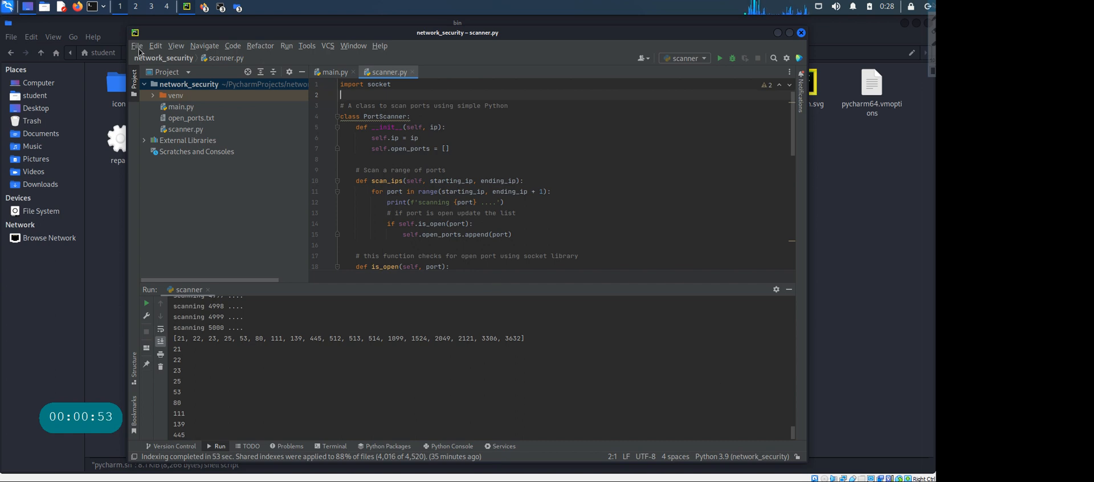
Change PyCharm's colour theme from Darcula to IntelliJ Light in Appearance settings
left_click(137, 46)
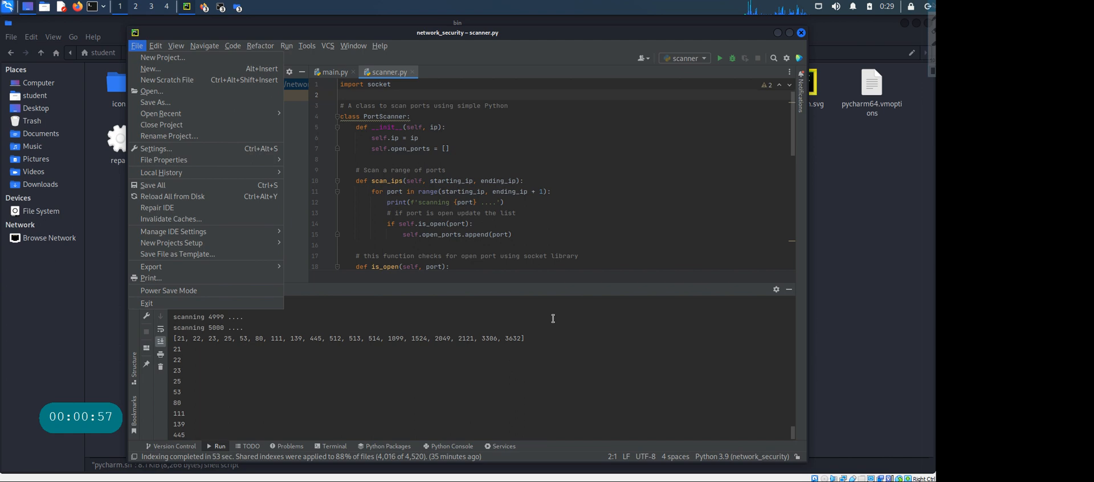
mouse_move(156, 149)
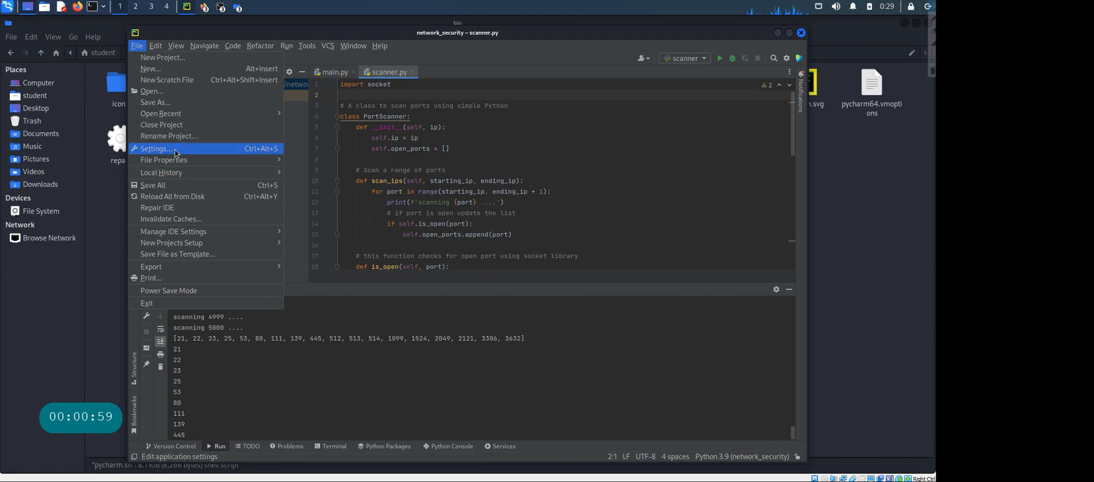
left_click(155, 149)
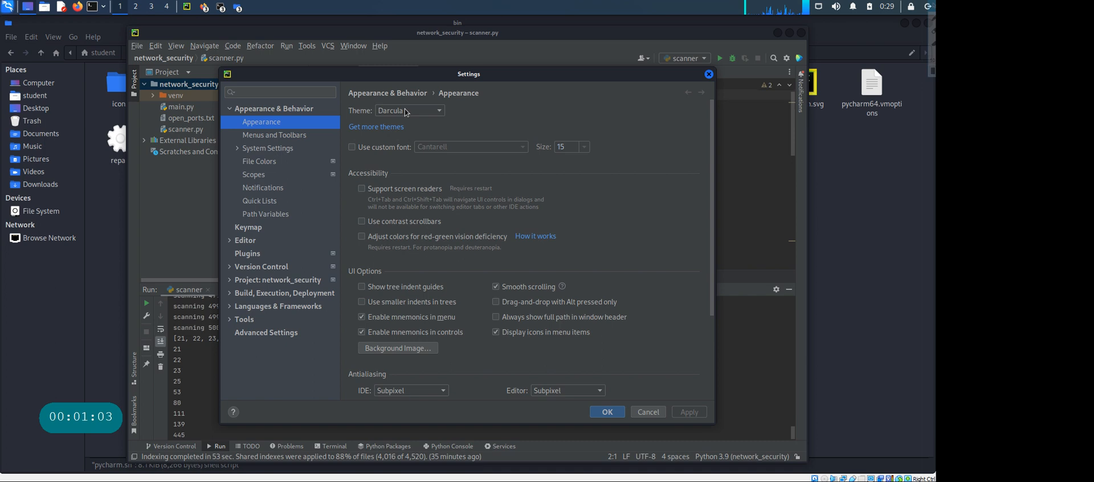
left_click(408, 110)
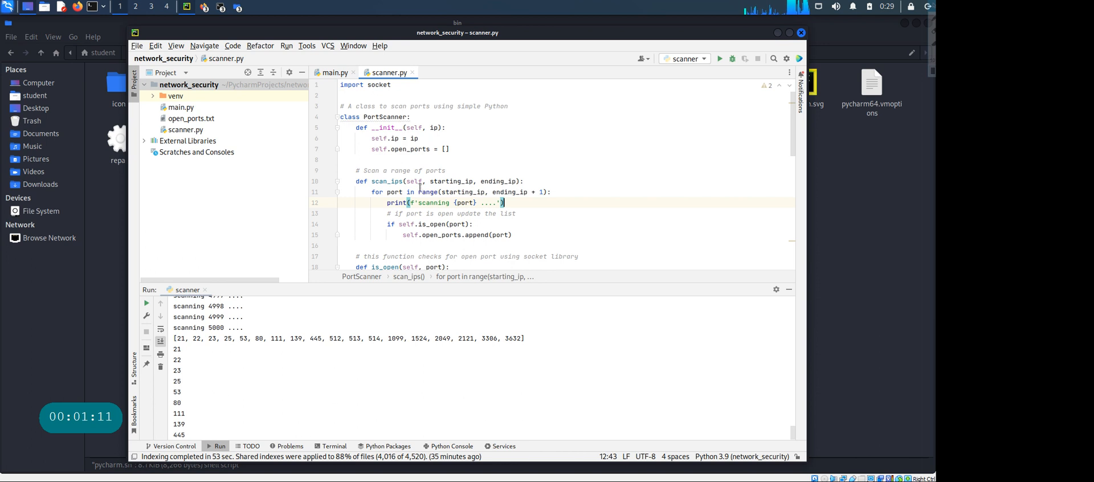
Set the editor font size to 16 on the Editor > Font settings page
left_click(137, 45)
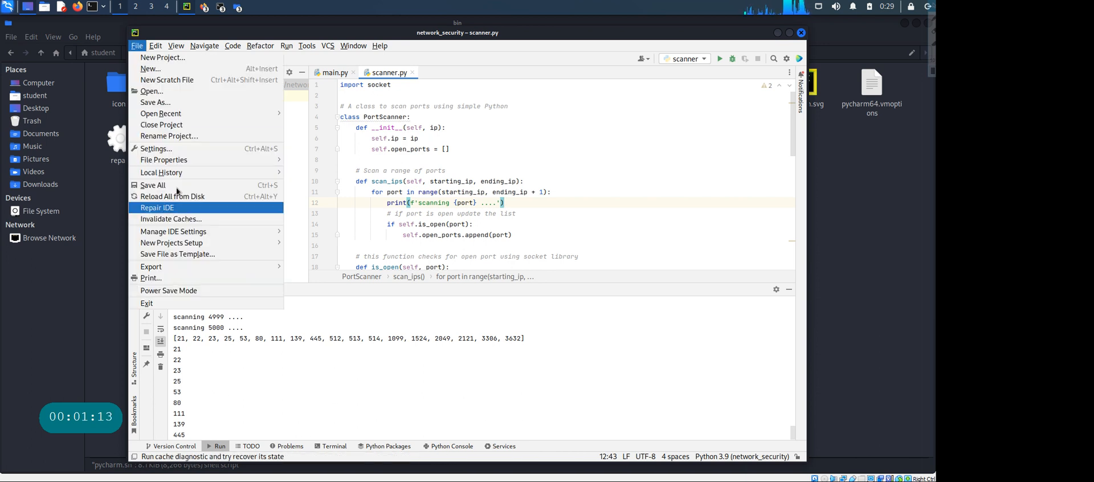
left_click(155, 149)
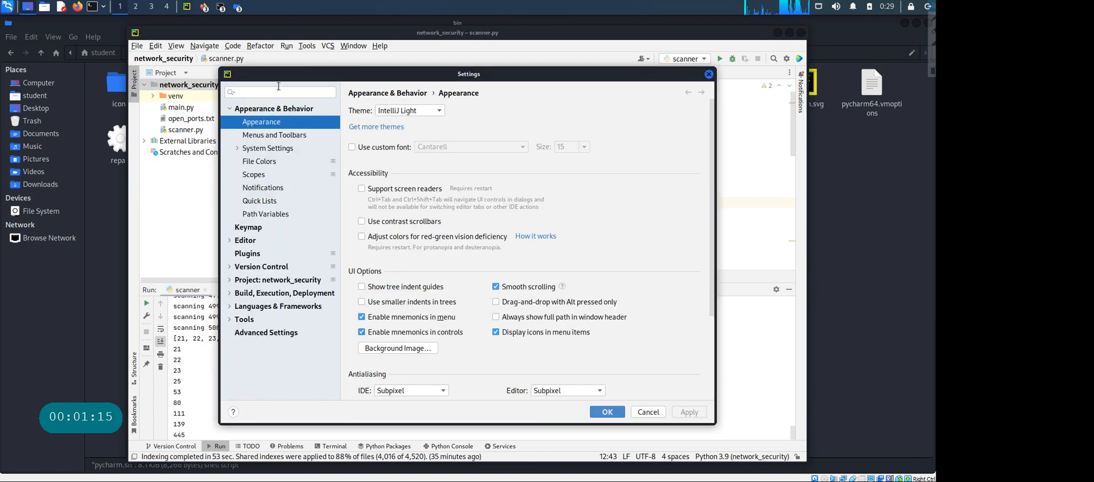
type("font")
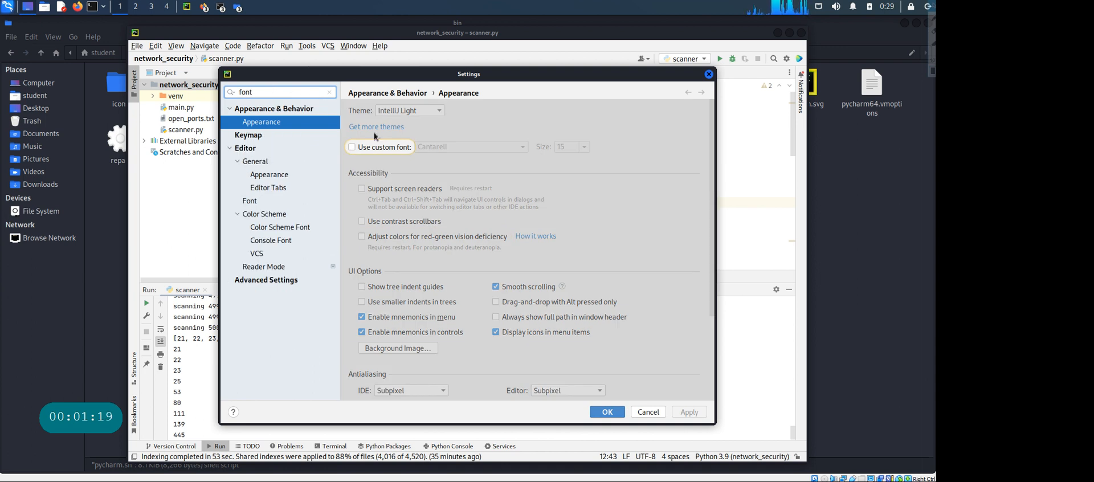
left_click(250, 201)
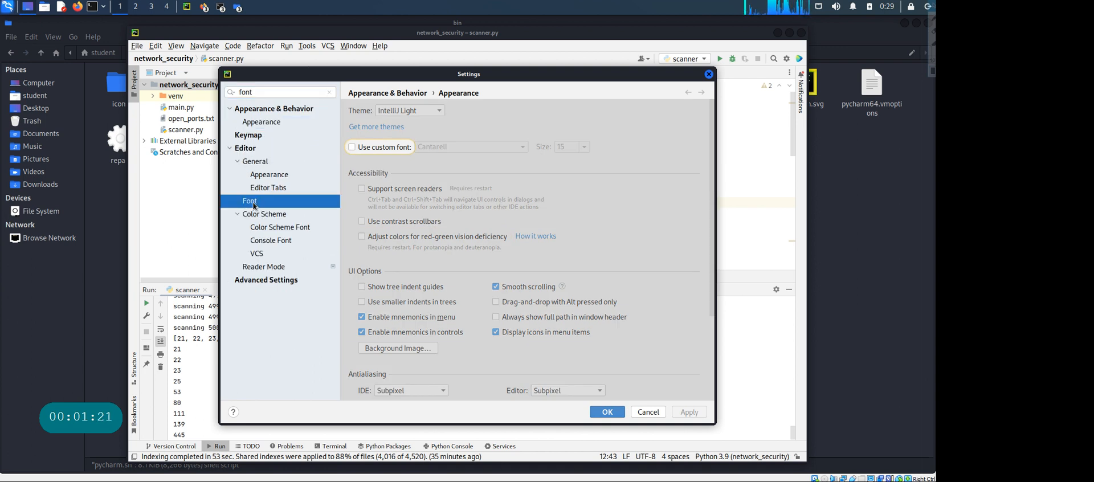
left_click(250, 201)
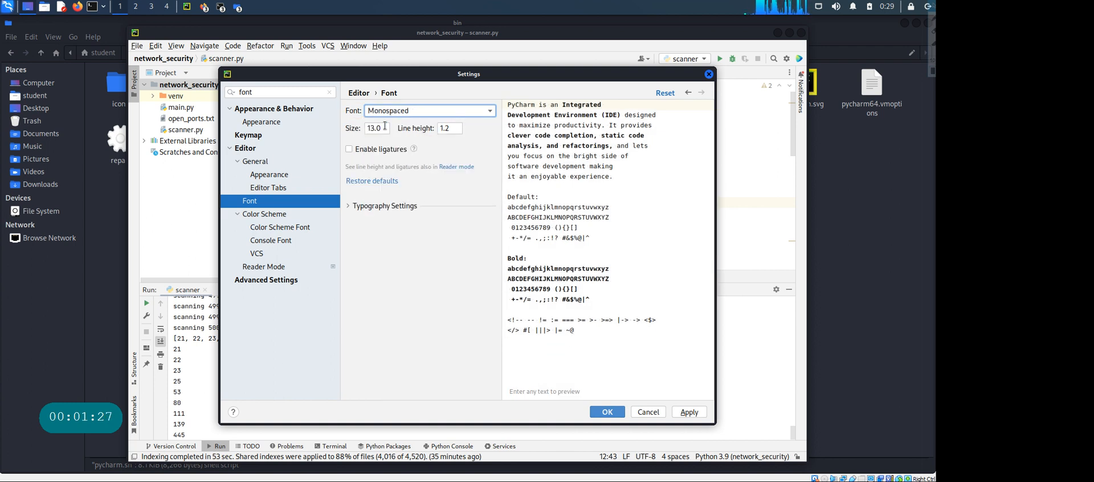
triple_click(376, 128)
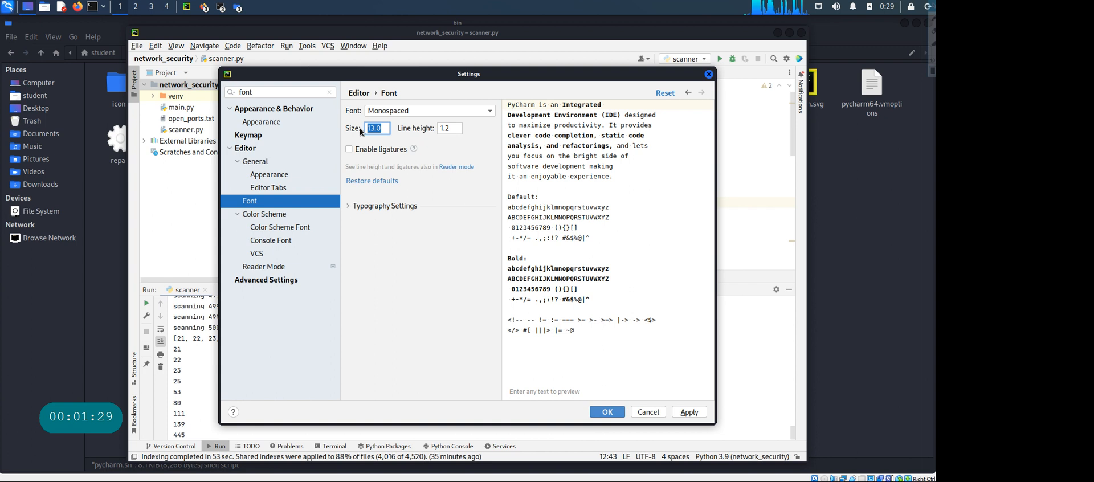
type("16")
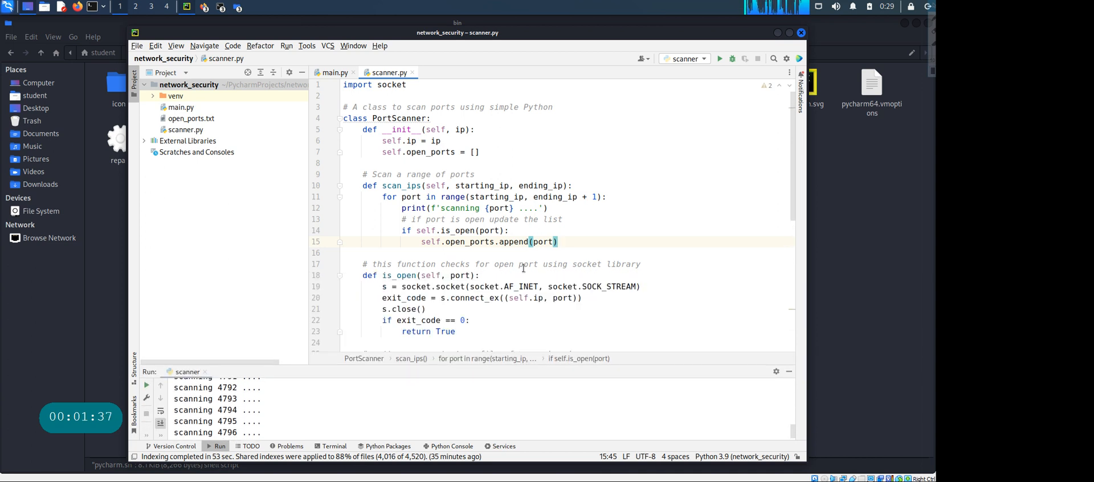
mouse_move(305, 182)
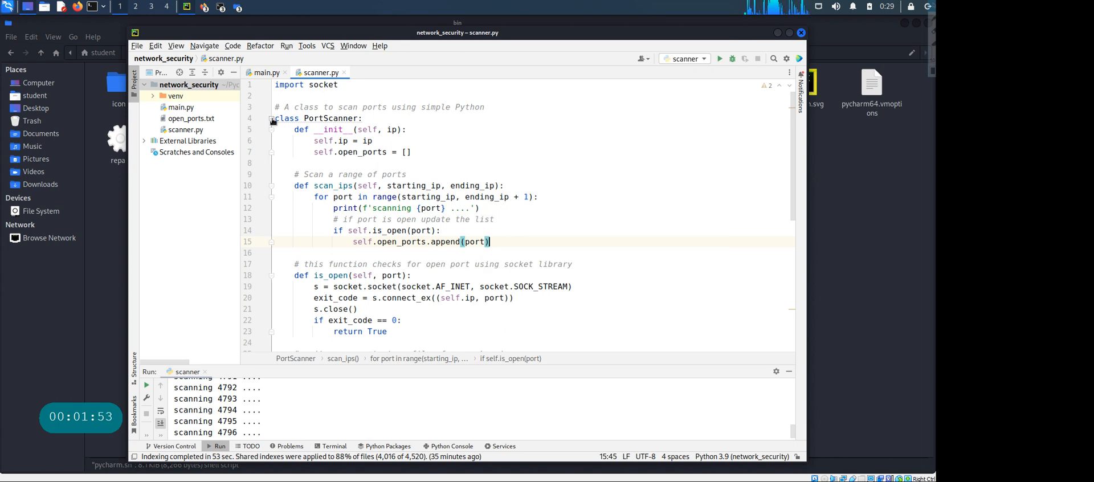
Fold the PortScanner class body and select the PortScanner class name
left_click(273, 118)
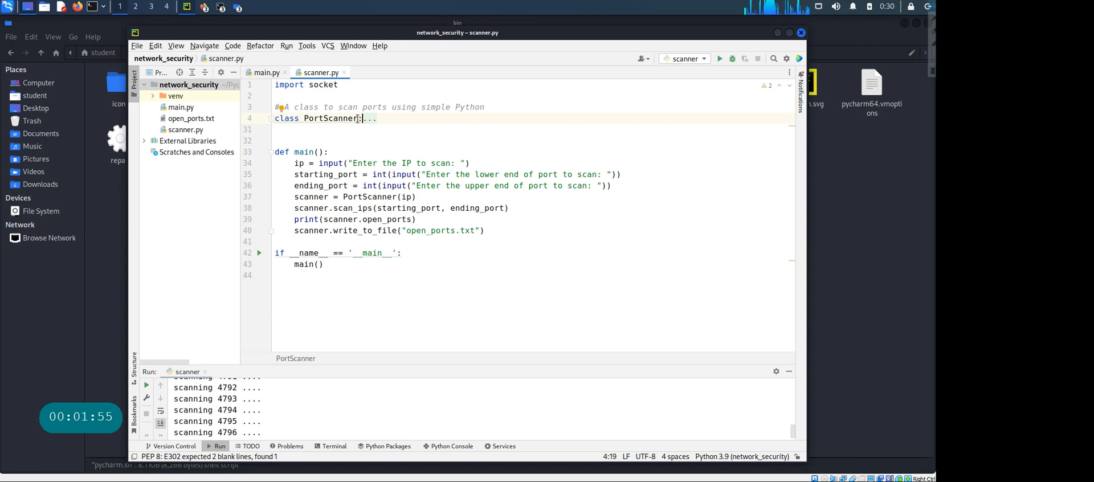
double_click(330, 118)
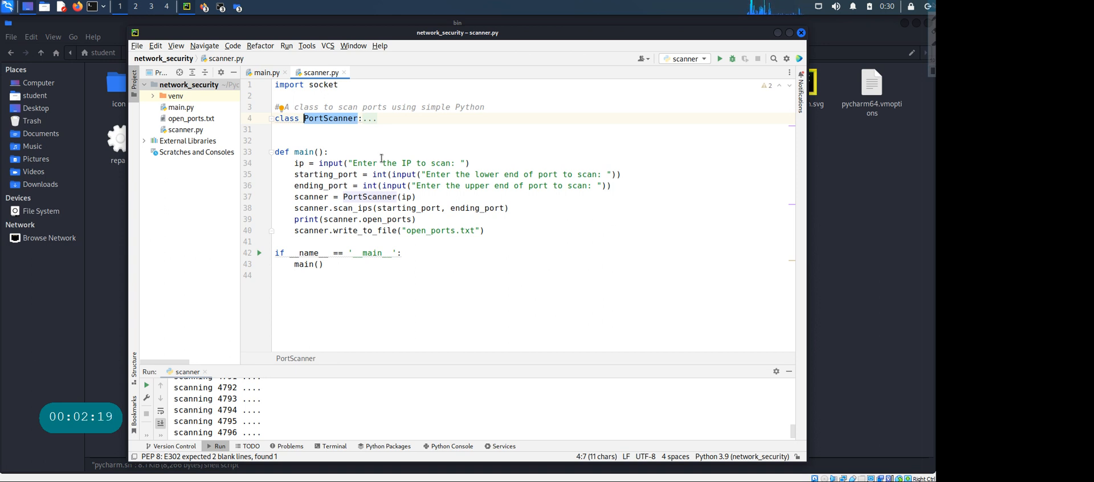
mouse_move(267, 131)
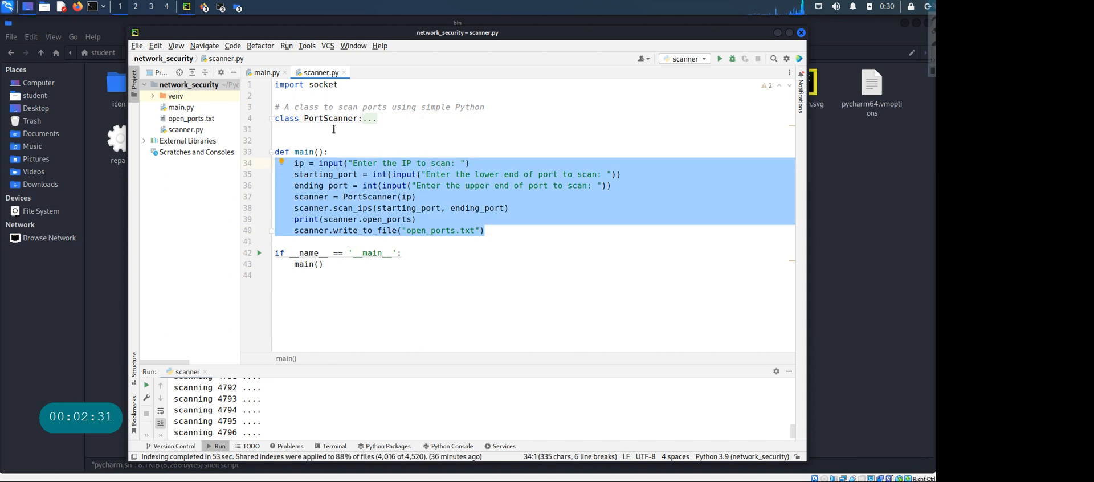
mouse_move(255, 166)
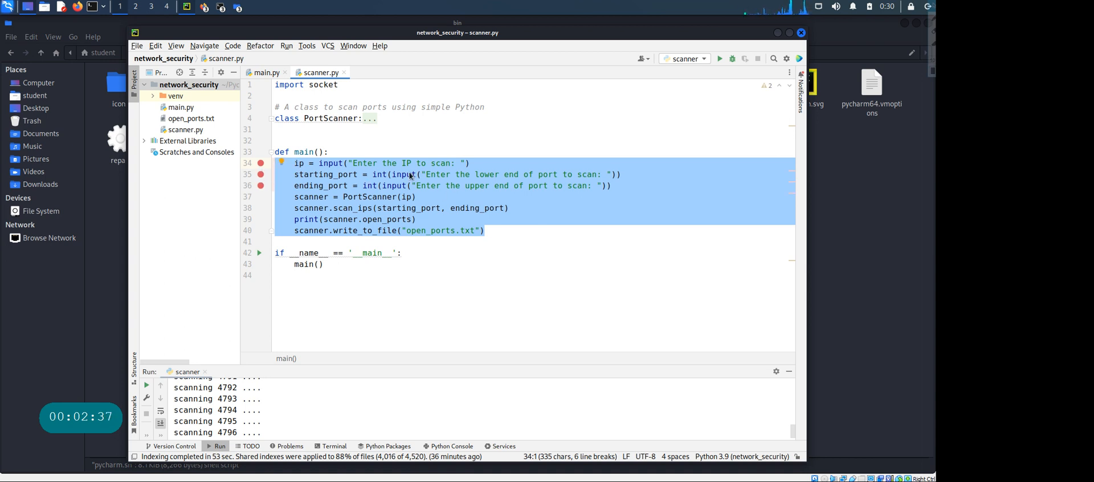
Breakpoint line 34, then inspect main()'s IP prompt, ending_port and scanner lines
left_click(356, 163)
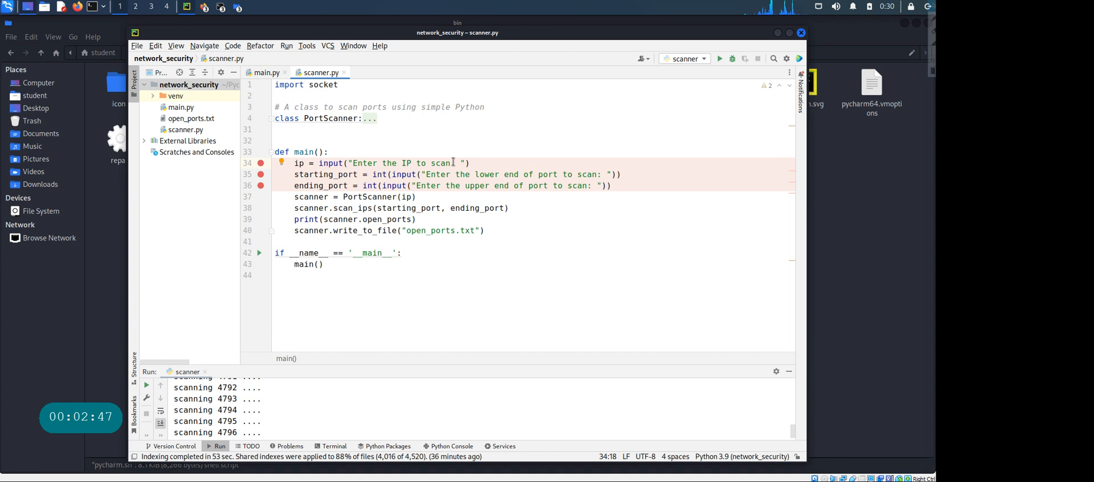
double_click(326, 174)
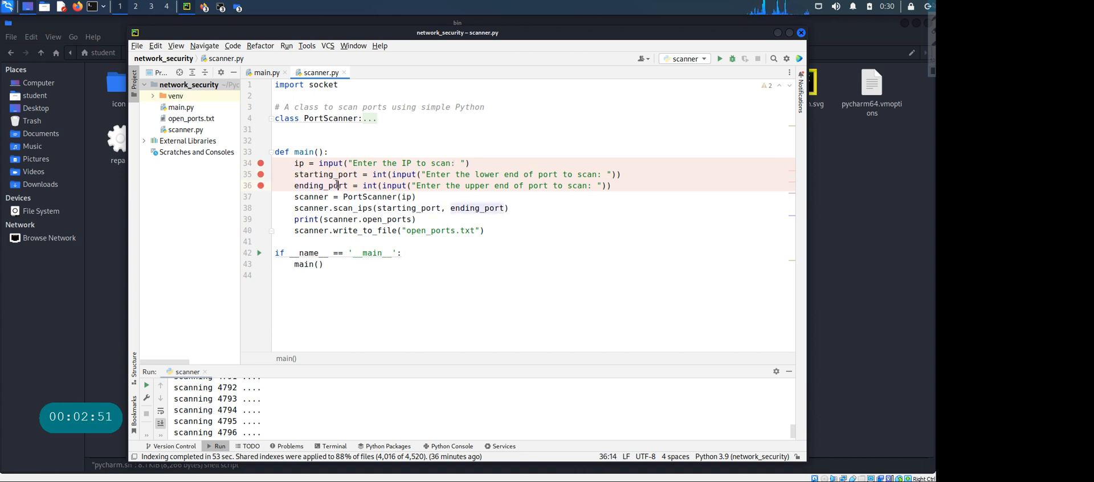
double_click(321, 186)
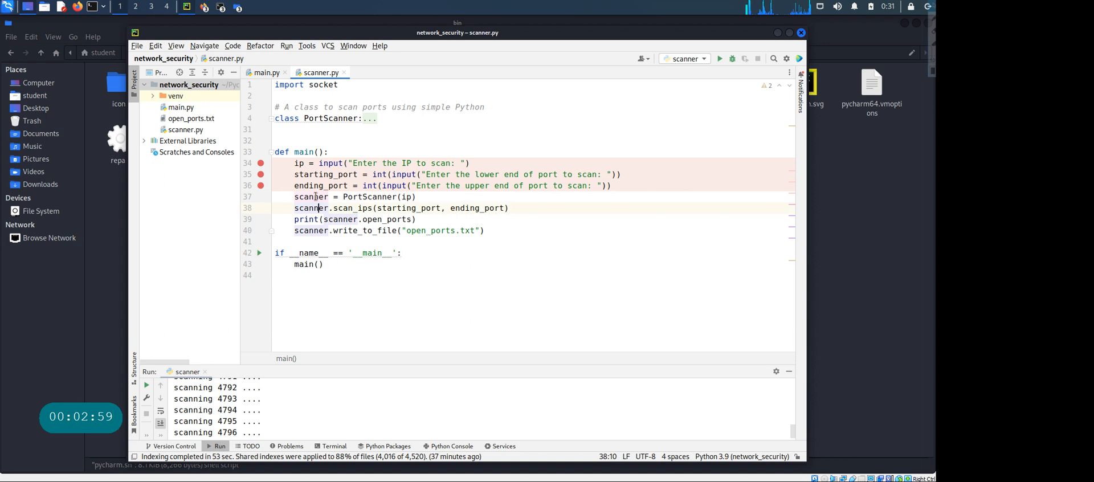
double_click(371, 196)
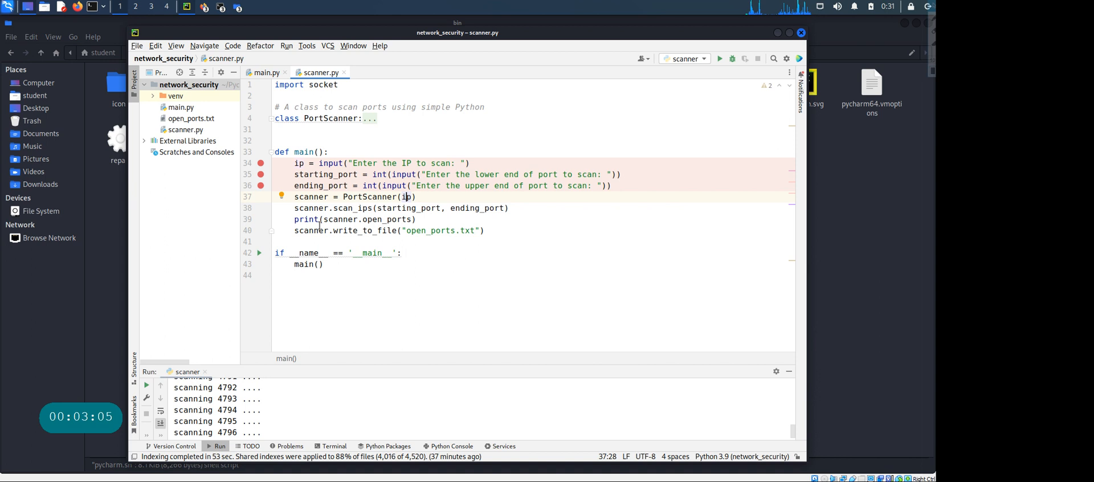
left_click(347, 208)
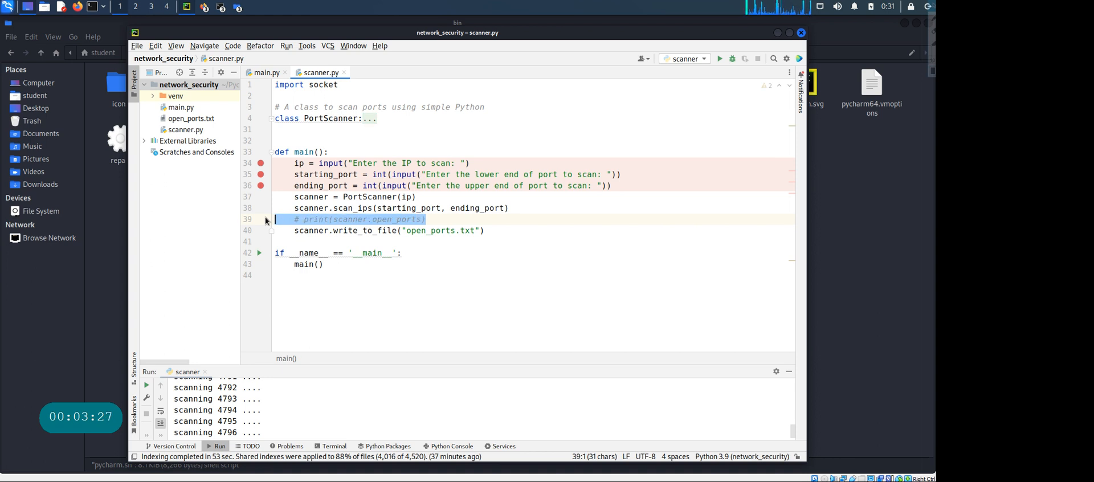
mouse_move(531, 219)
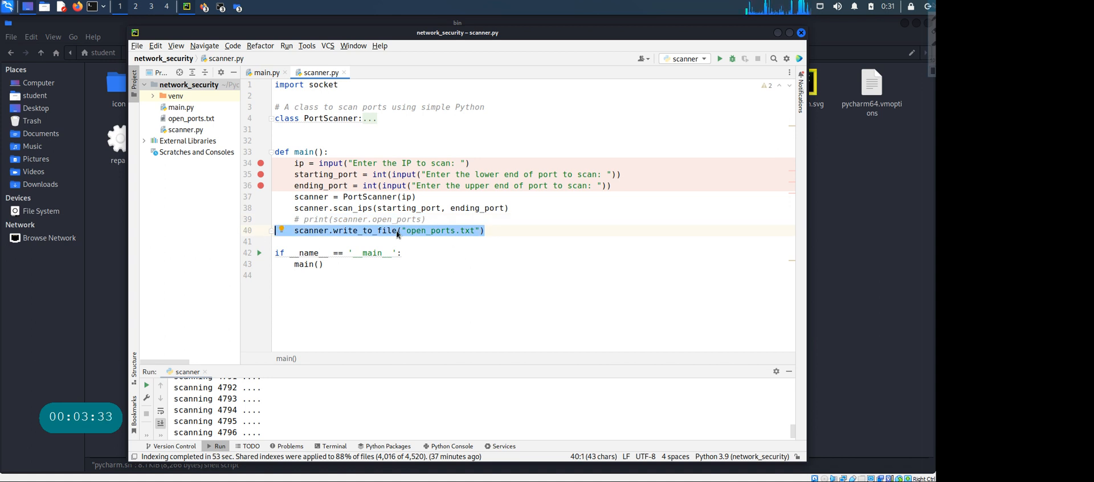
mouse_move(447, 236)
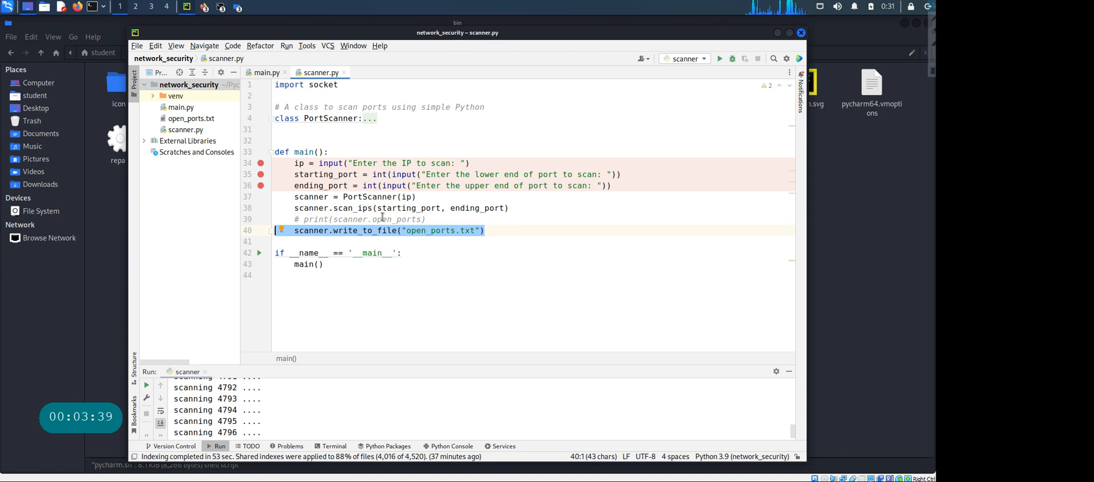
mouse_move(319, 172)
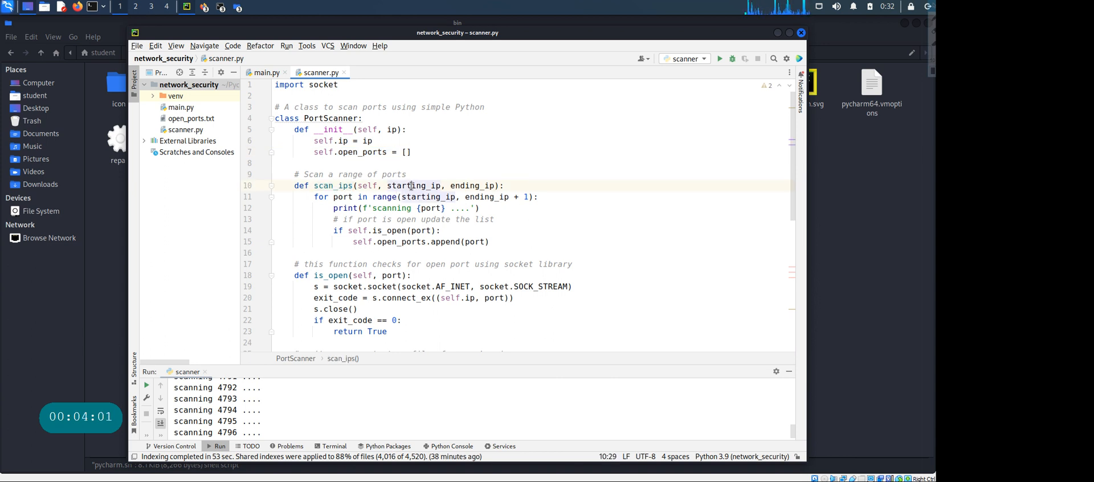
double_click(473, 186)
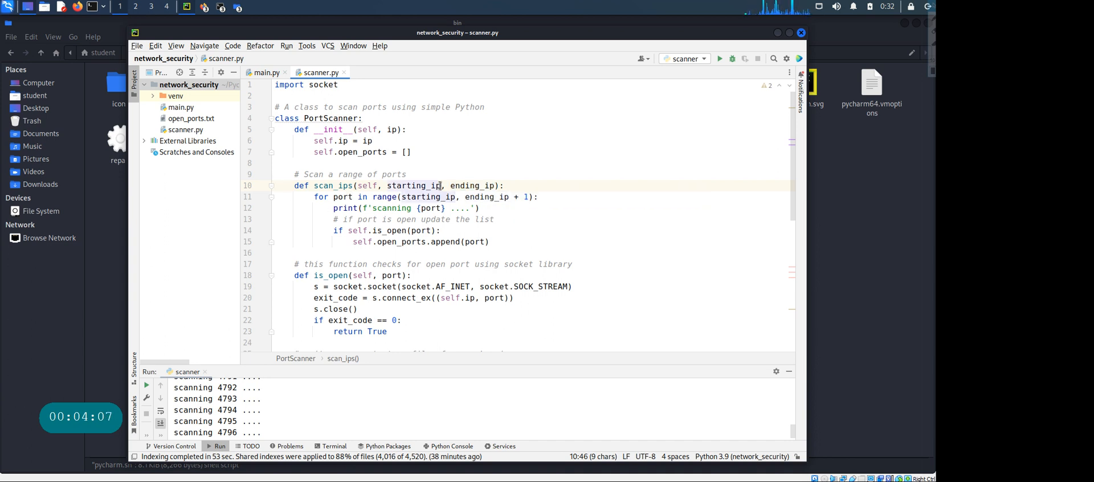
double_click(416, 186)
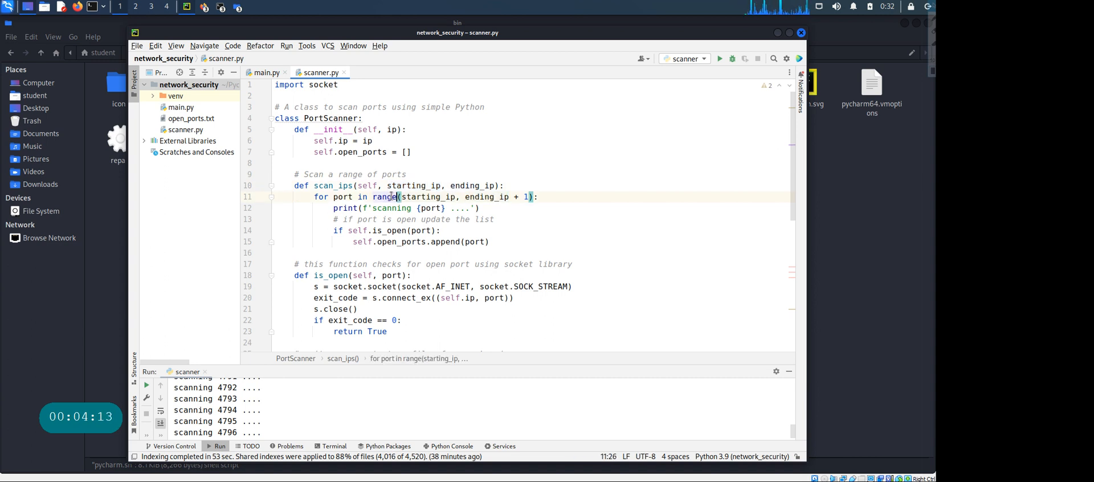
double_click(383, 196)
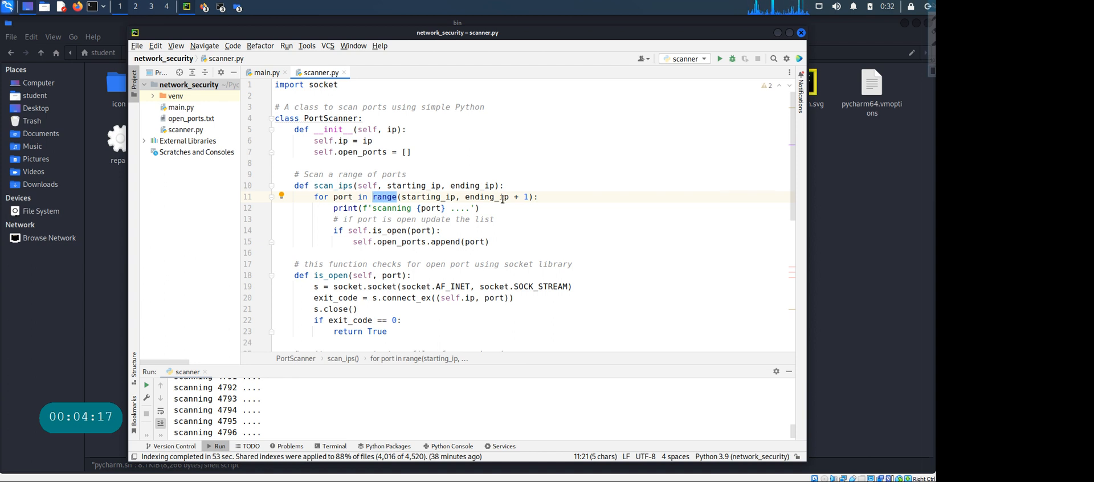
mouse_move(500, 197)
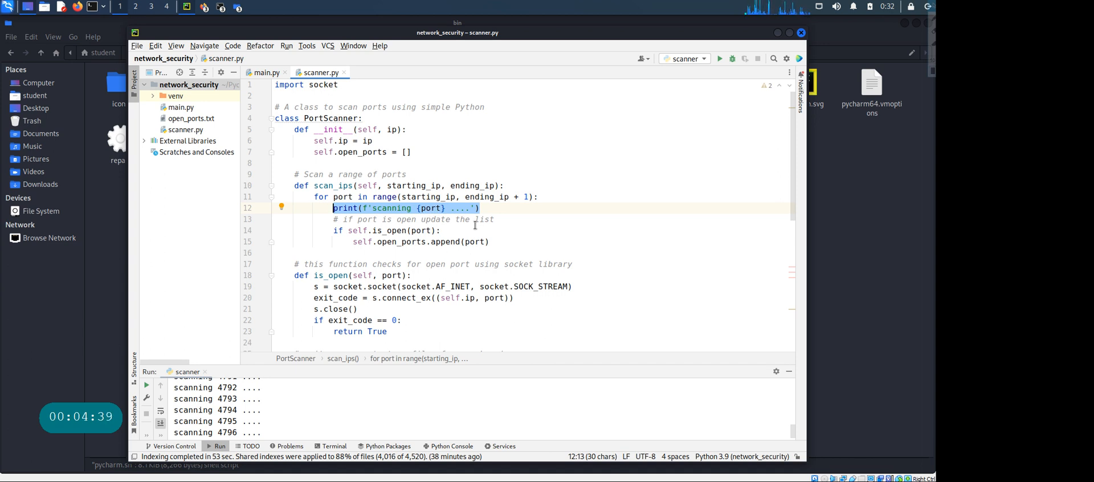
mouse_move(422, 231)
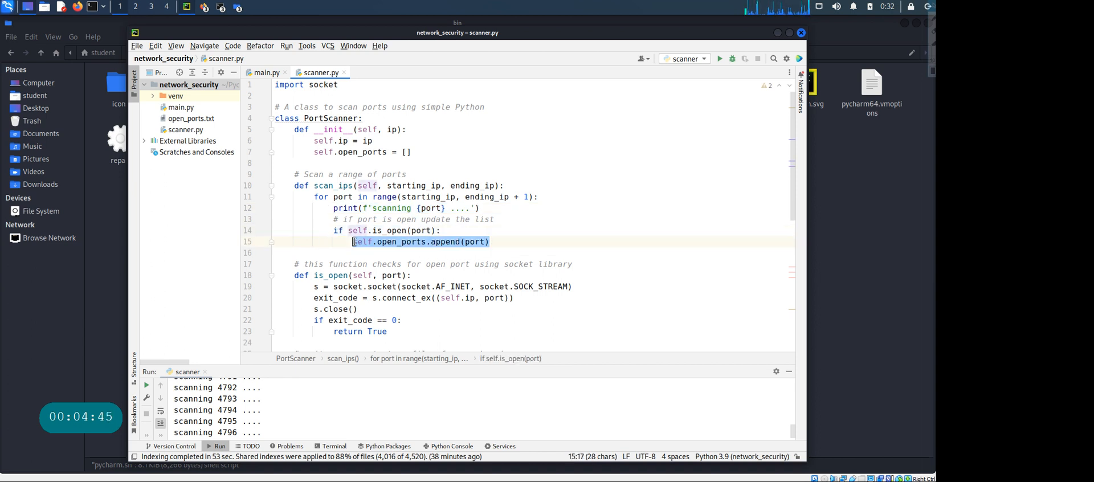
left_click(339, 152)
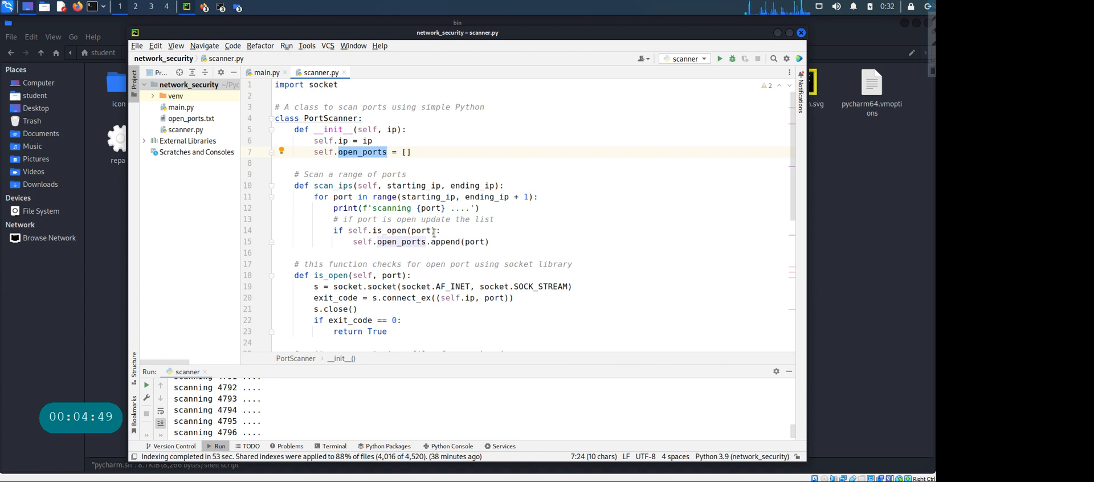
double_click(391, 231)
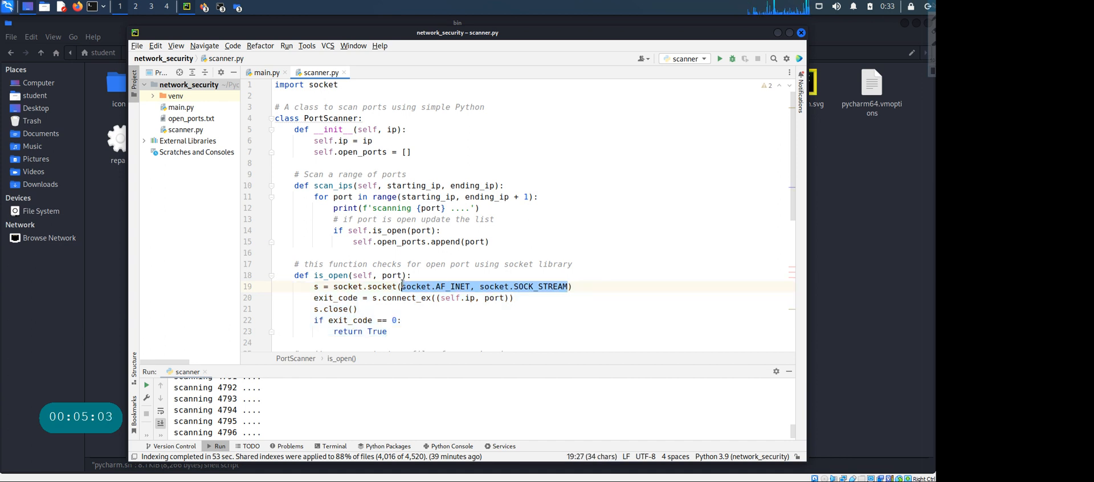
Remove the socket family and type arguments, then review is_open's connection and exit_code check
key("Delete")
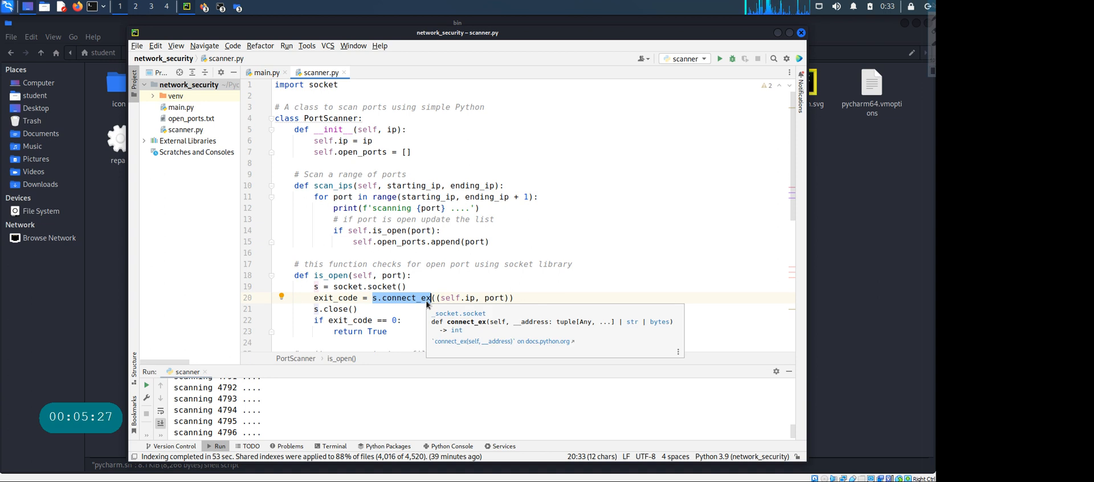
mouse_move(484, 329)
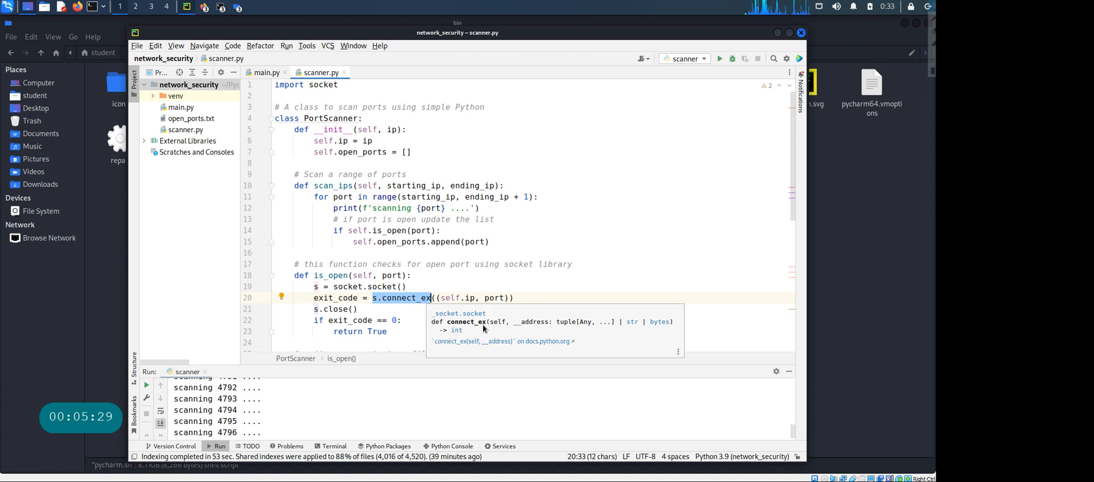
mouse_move(401, 304)
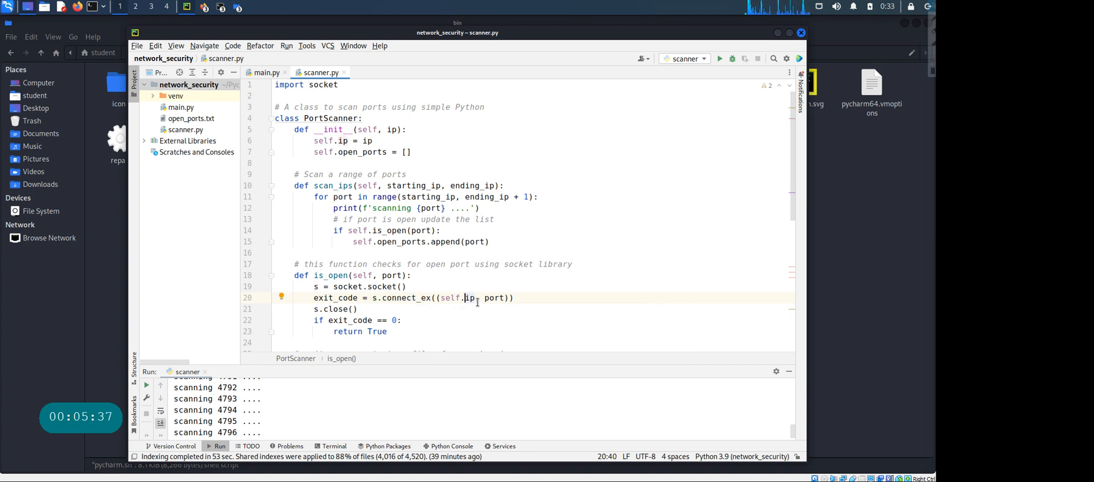
double_click(495, 298)
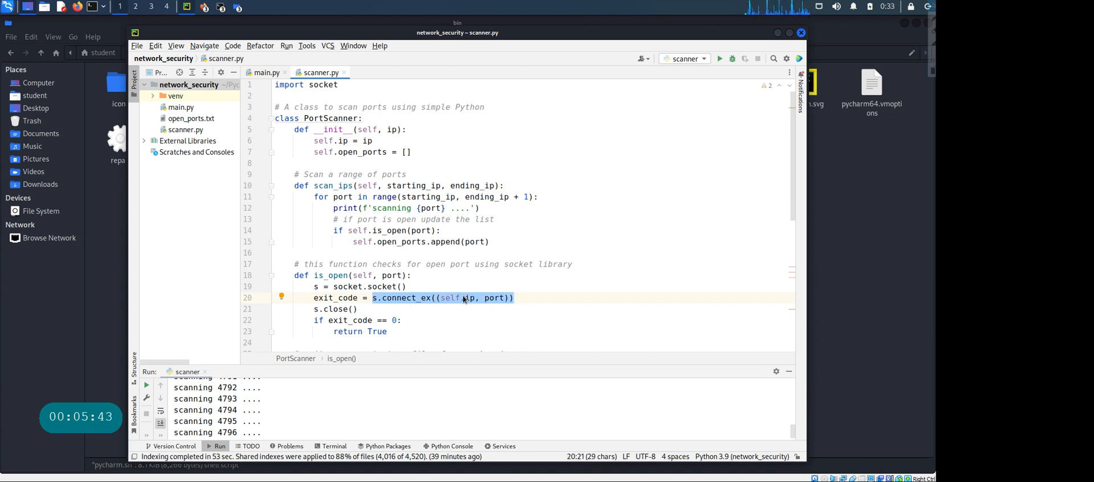
mouse_move(506, 307)
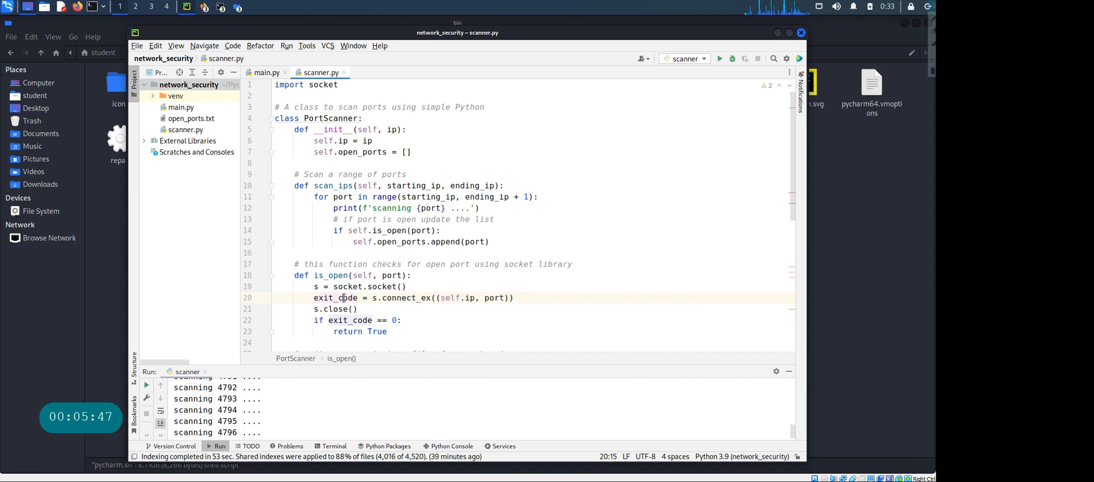
double_click(335, 298)
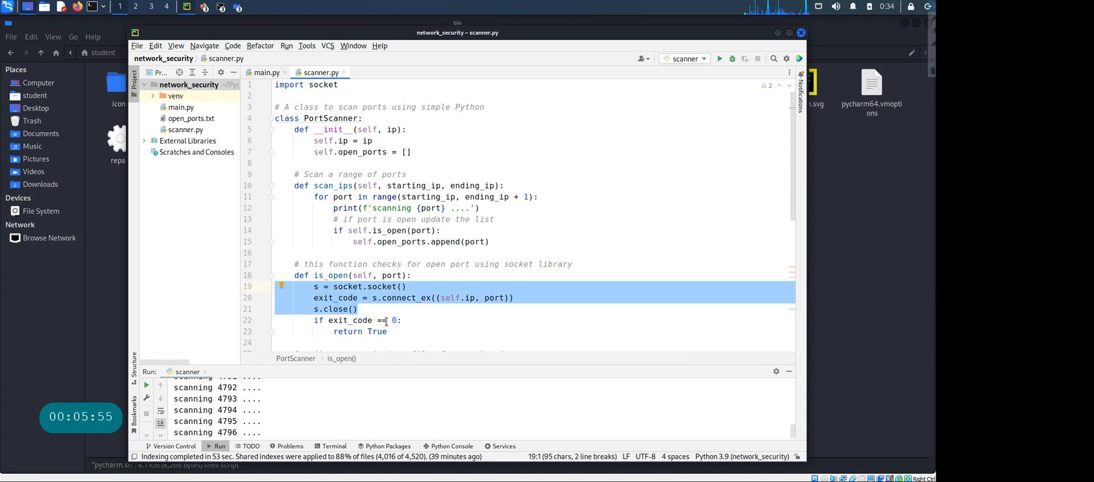
left_click(382, 320)
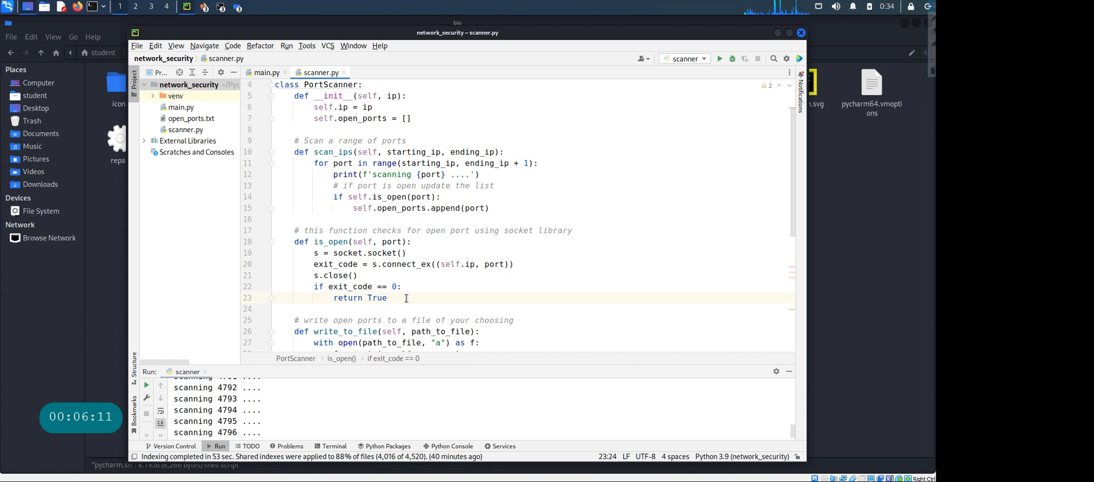
Add an else branch to is_open that returns False
type("else")
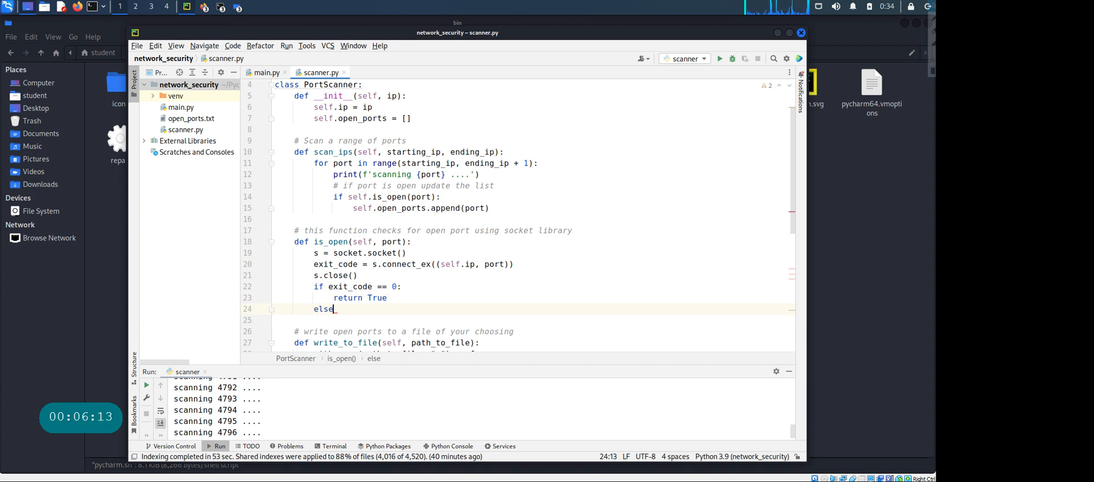
type("return")
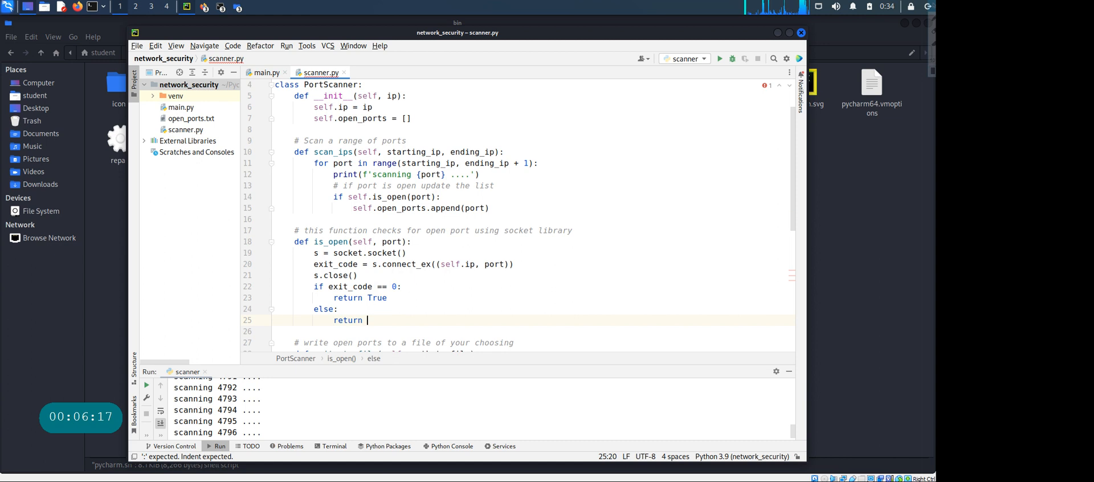
type("False")
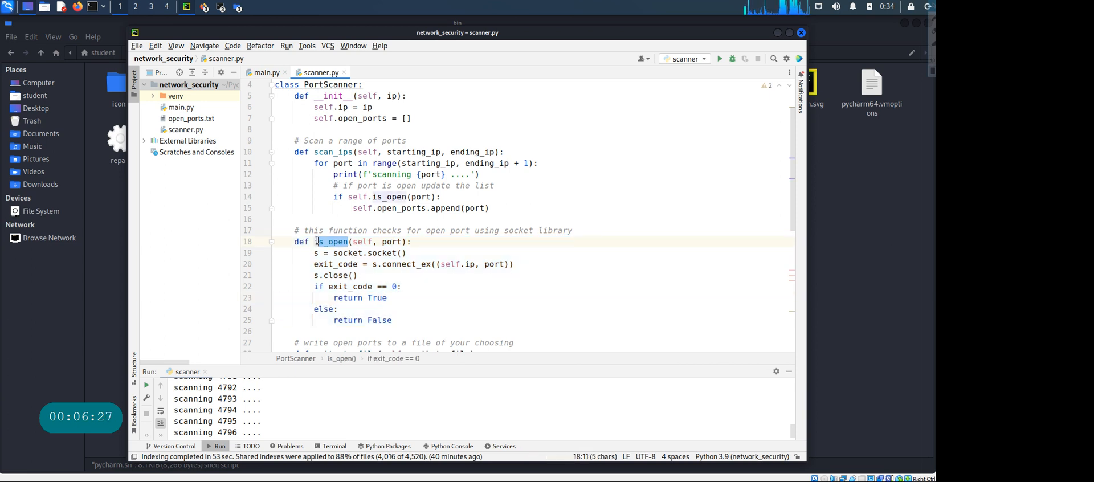
double_click(379, 320)
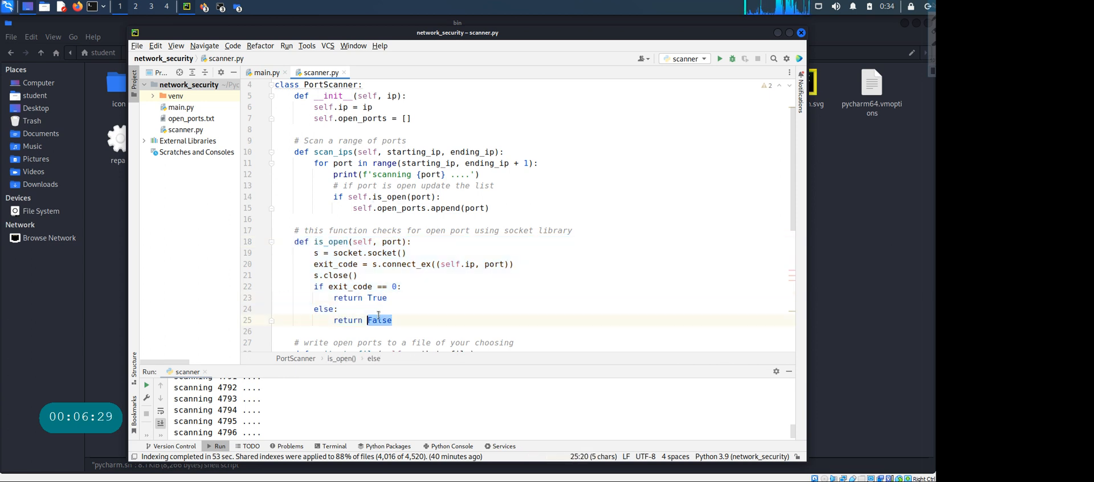
scroll("down", 3)
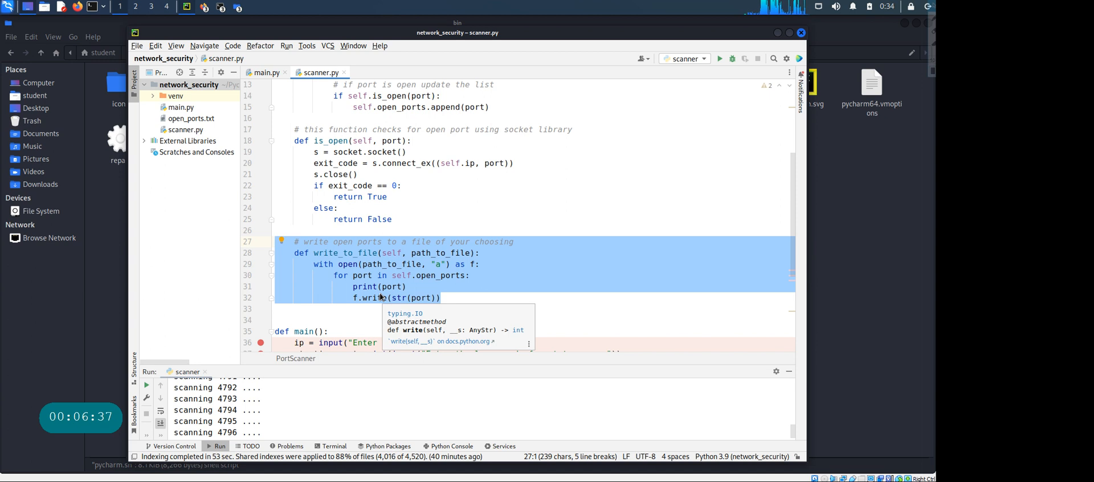
Delete the old run-together port numbers from open_ports.txt
scroll("down", 3)
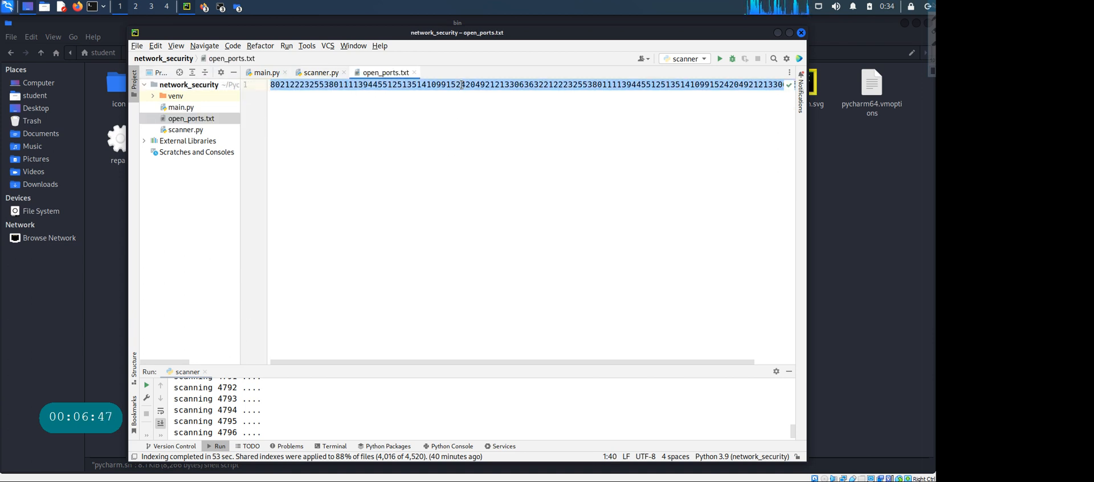
key("Delete")
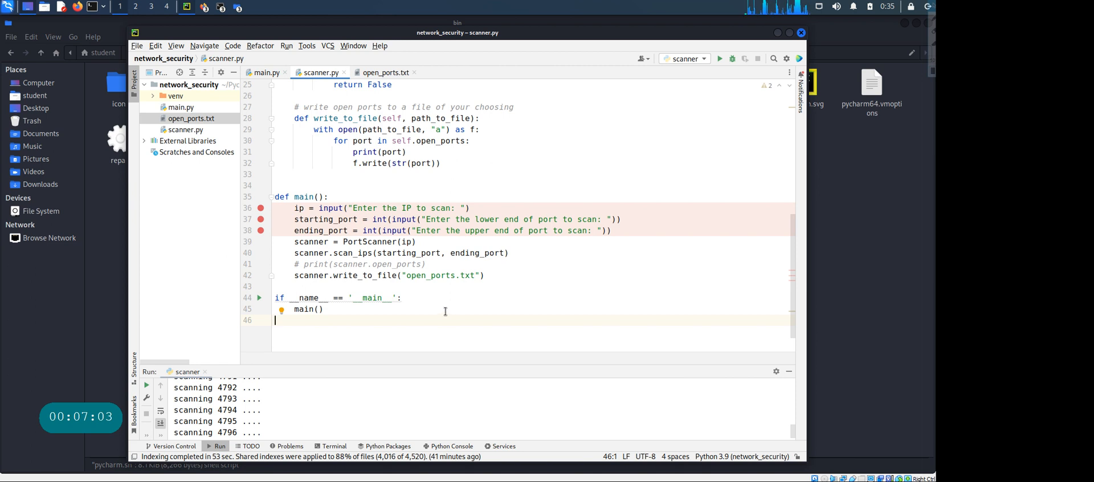
mouse_move(428, 162)
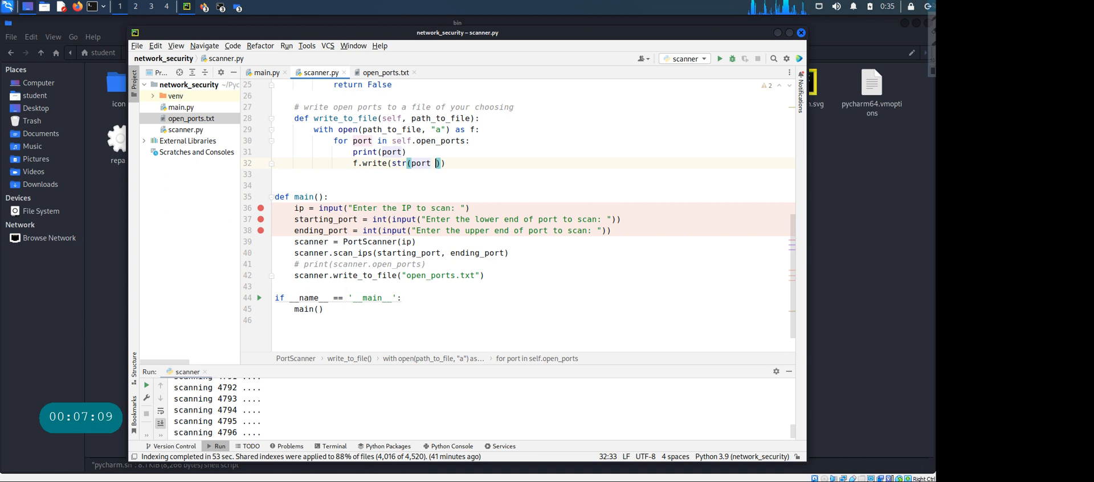
Change line 32 to f.write(str(port) + "\n"), correcting the misplaced first attempt
type("+ \\")
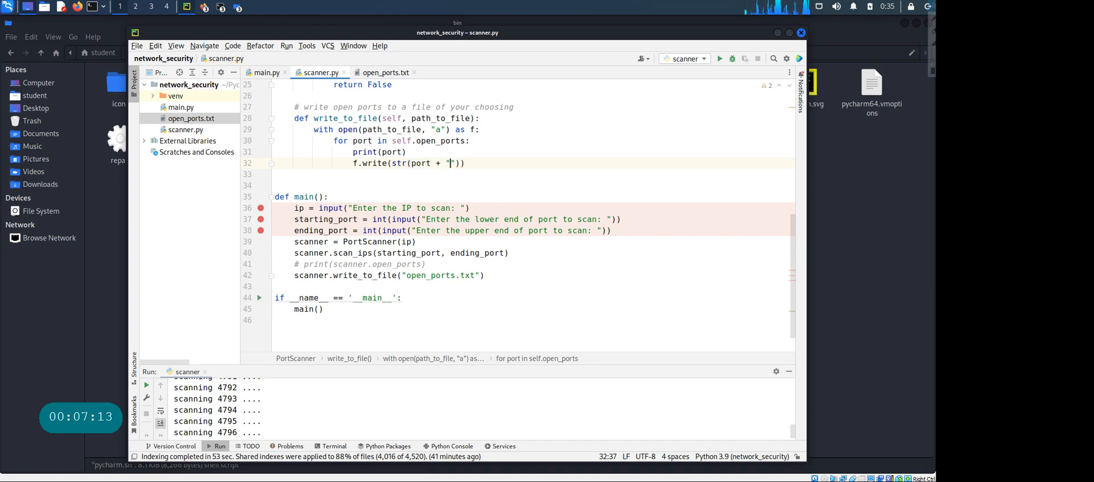
key("BackSpace")
type(")")
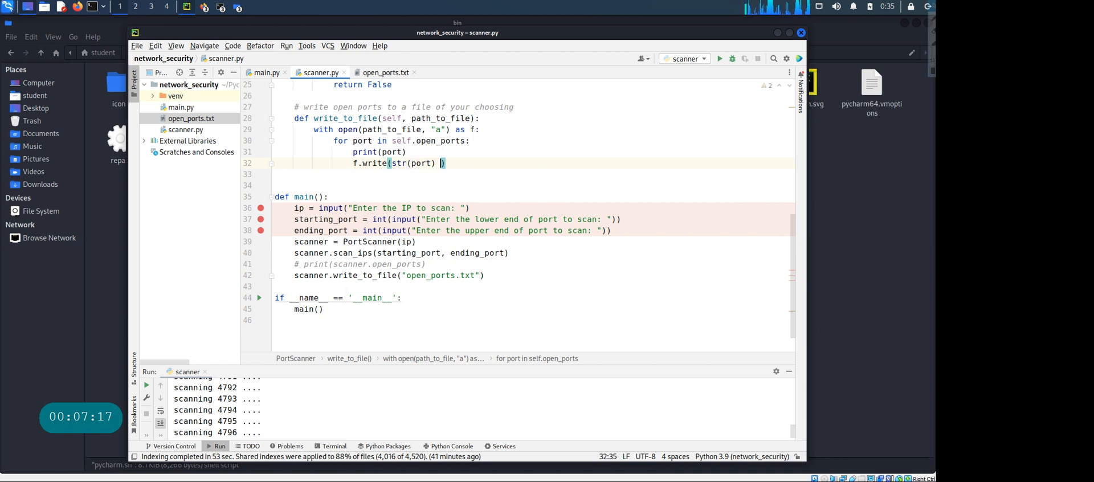
type("+ \"")
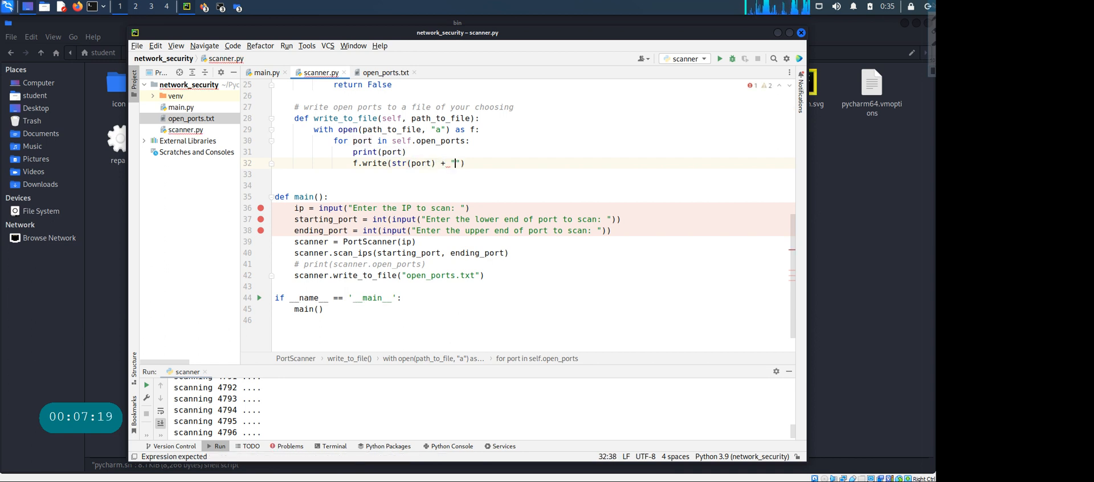
type("\\n")
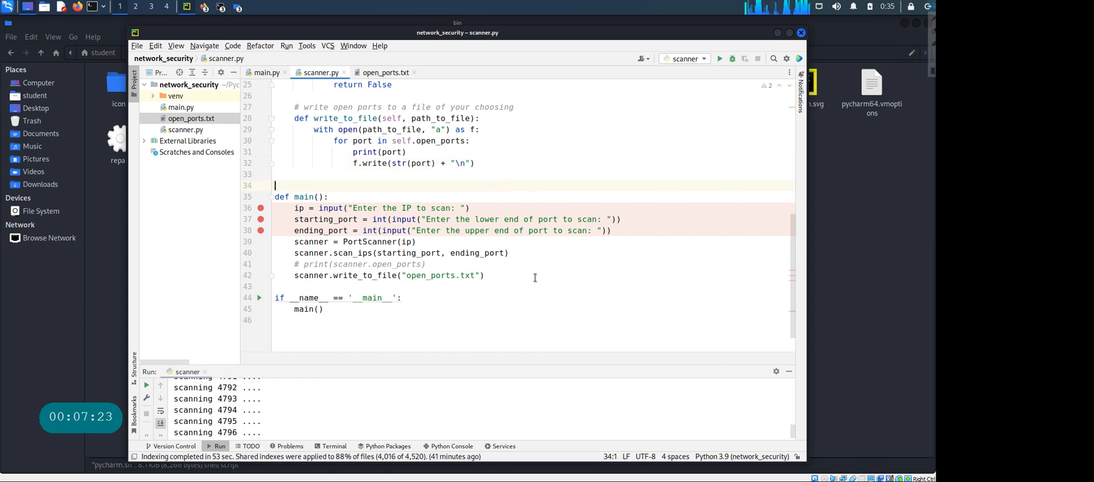
Run scanner.py with IP 192.168.1.106 and port range 1 to 10000
right_click(484, 275)
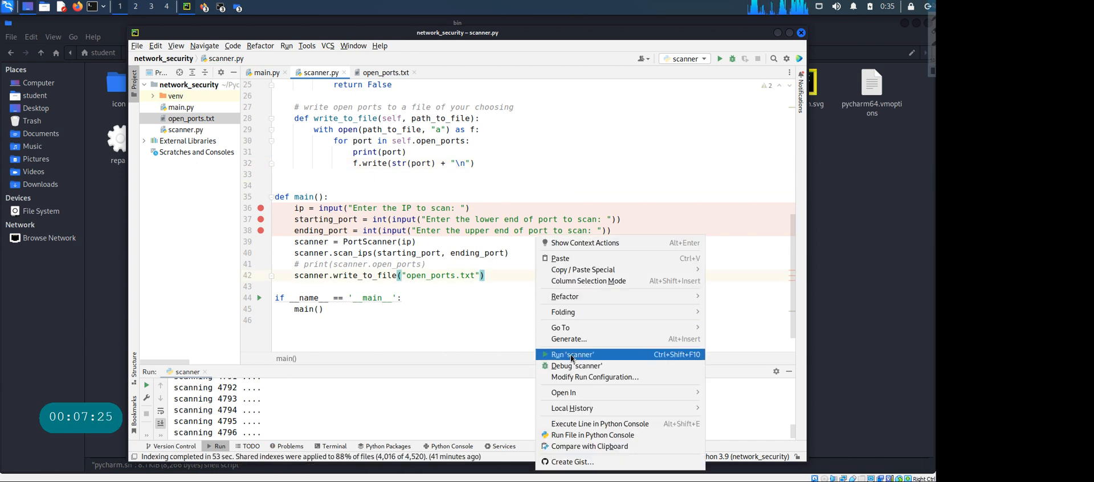
left_click(572, 354)
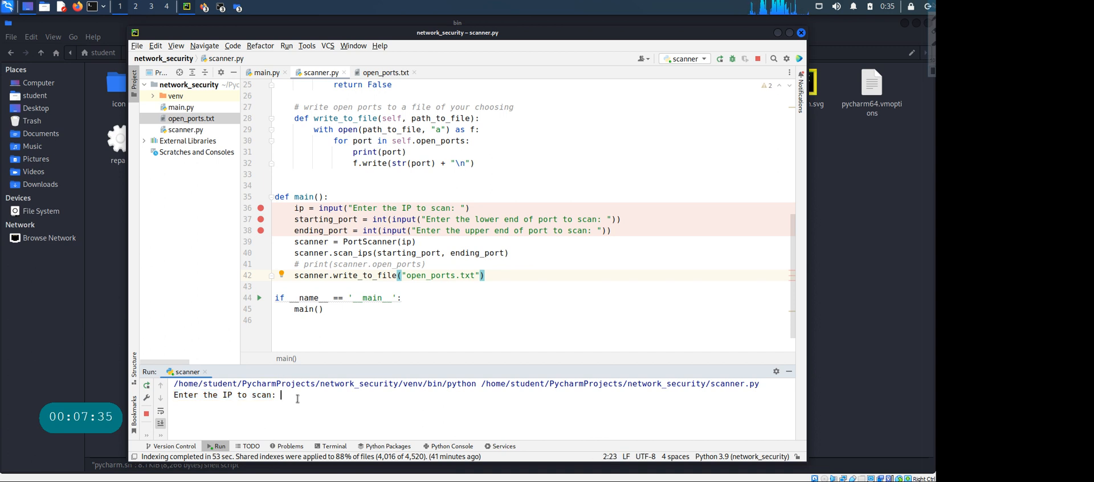
type("192.168.")
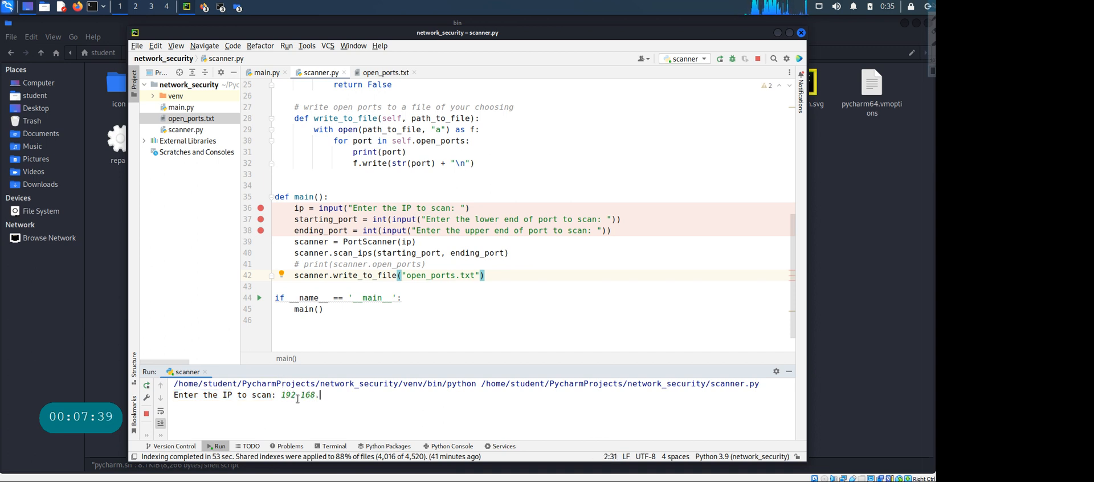
type("1.106")
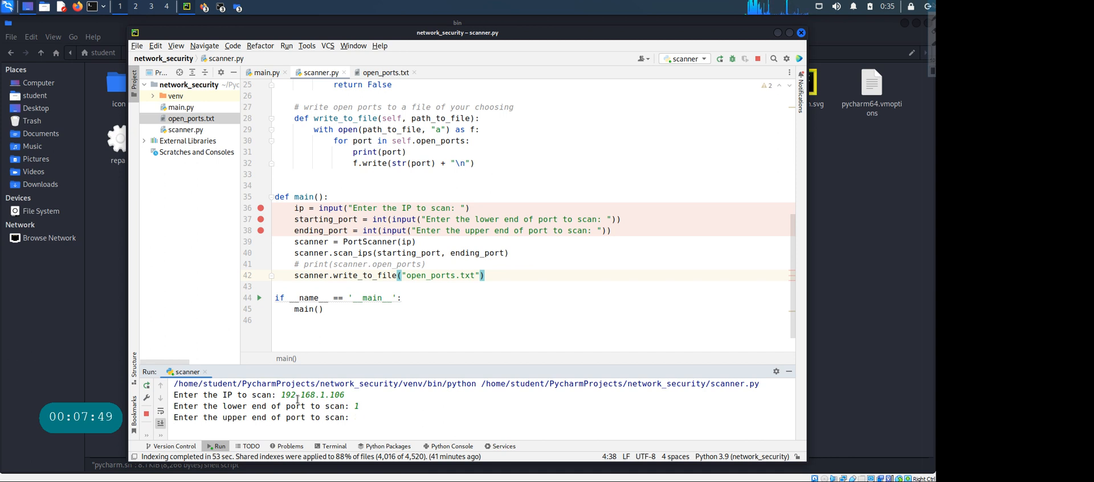
type("10000")
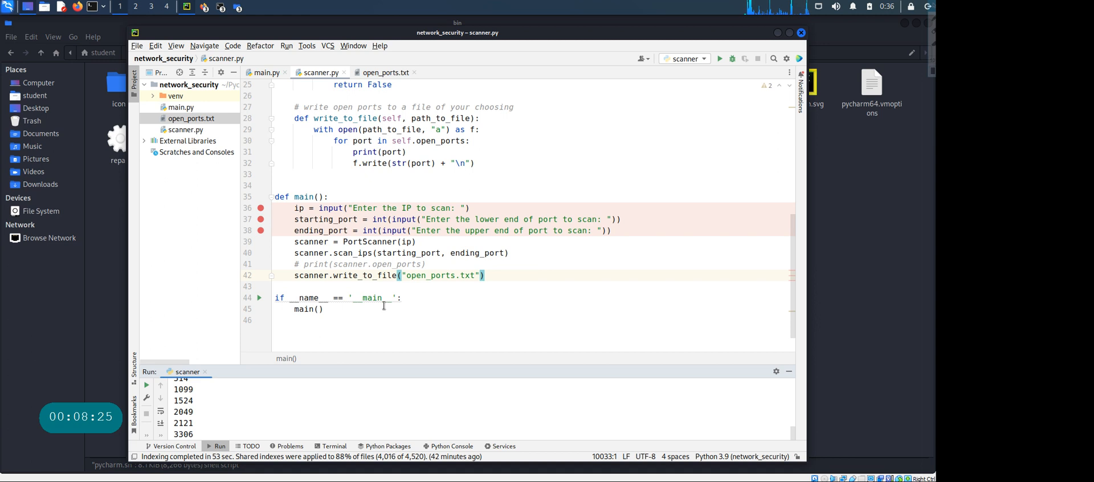
mouse_move(445, 318)
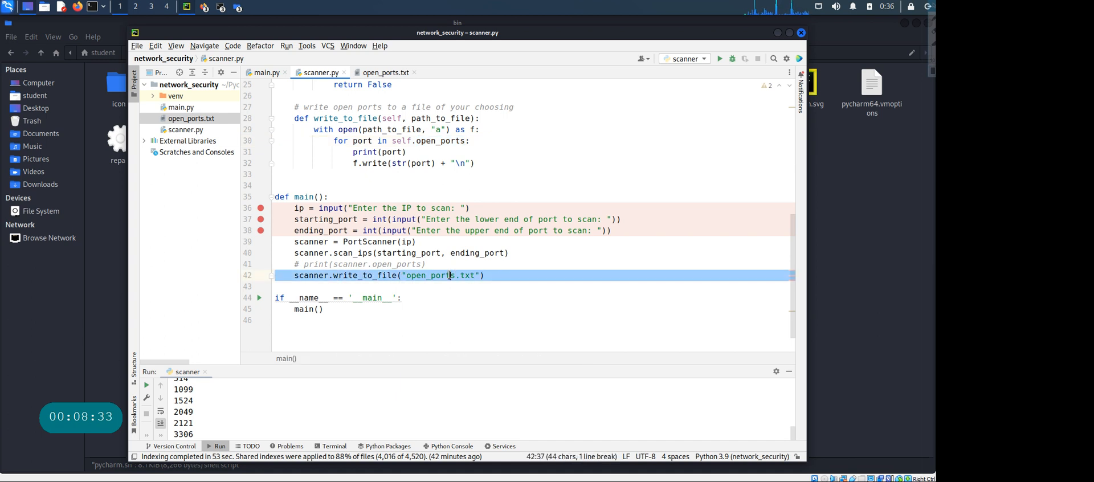
left_click(190, 118)
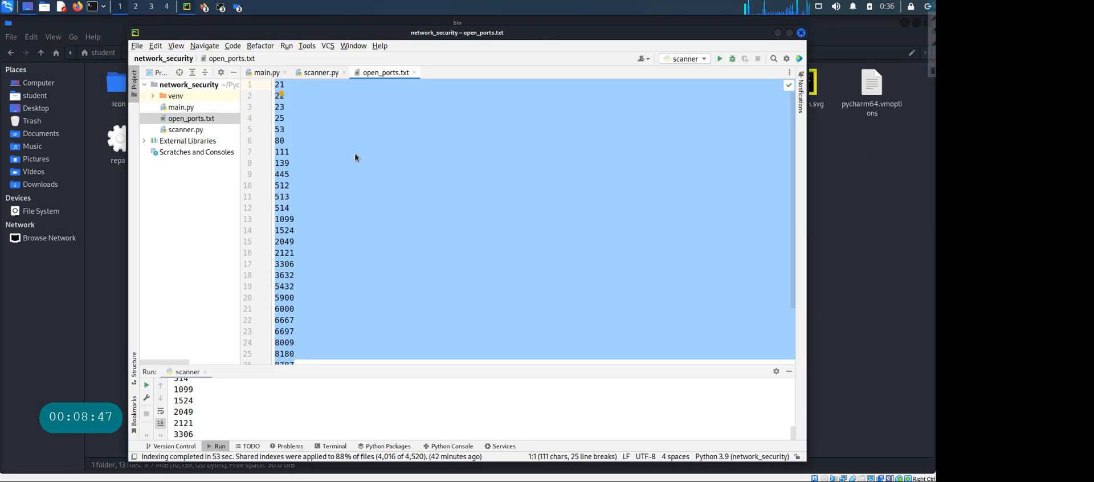
left_click(321, 72)
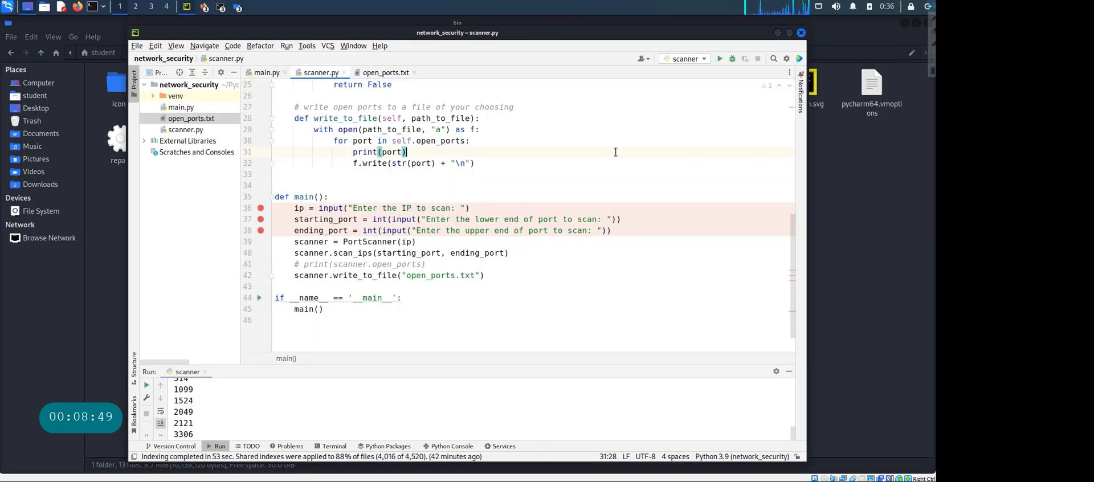